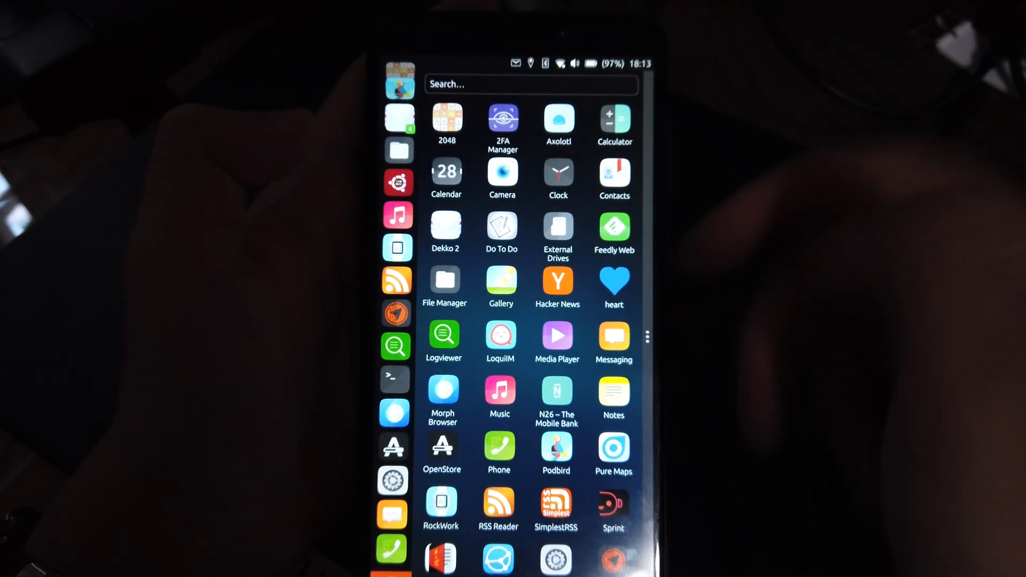
- Scroll the app drawer down to reach and launch the System Settings app
scroll(down, 3)
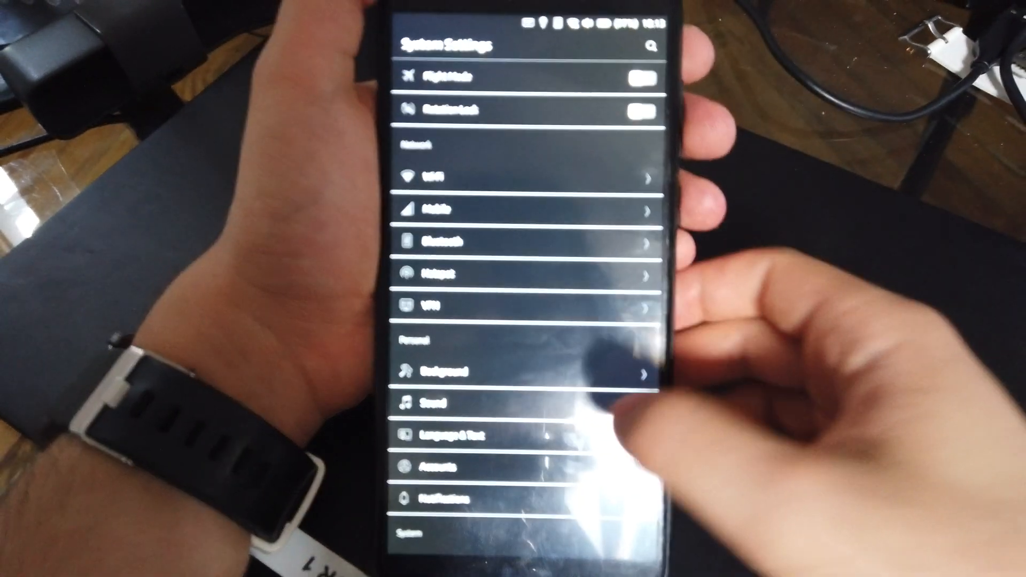
- Scroll System Settings to the System section and open Updates to see Version 54
scroll(down, 3)
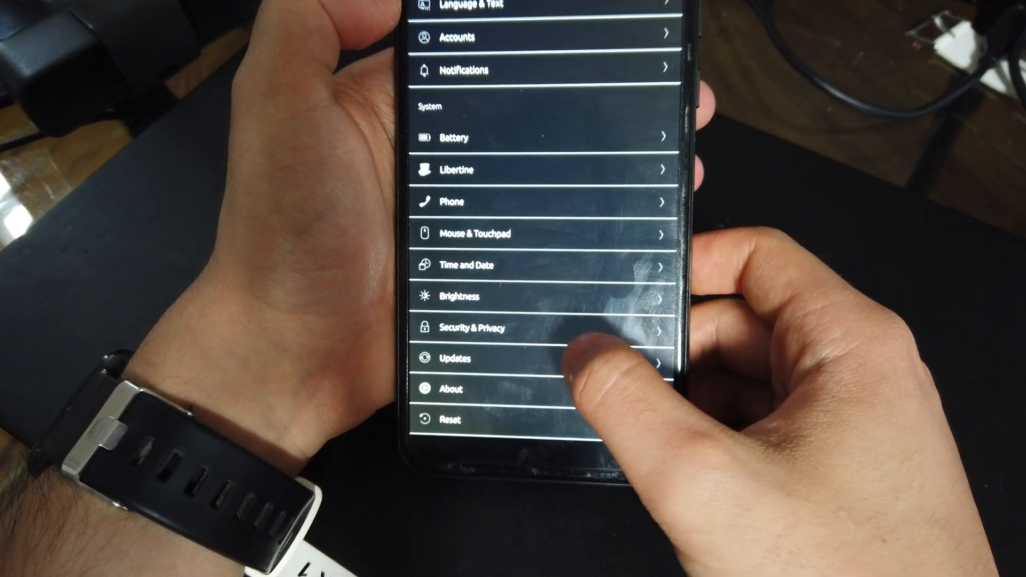
click(454, 359)
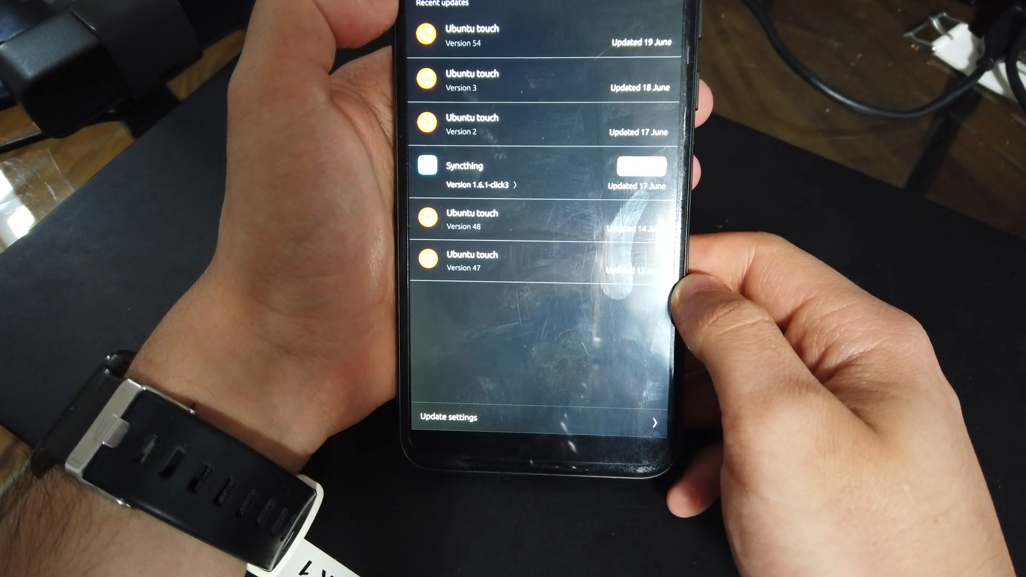